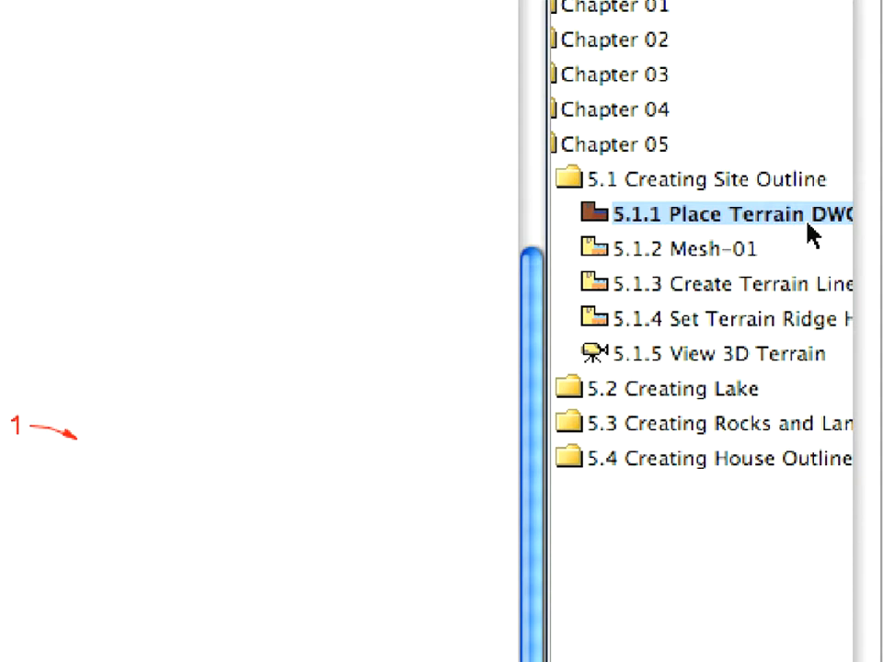
# Step: Create an independent worksheet named 'DWG Terrain' from the chosen View Map view
pyautogui.click(261, 7)
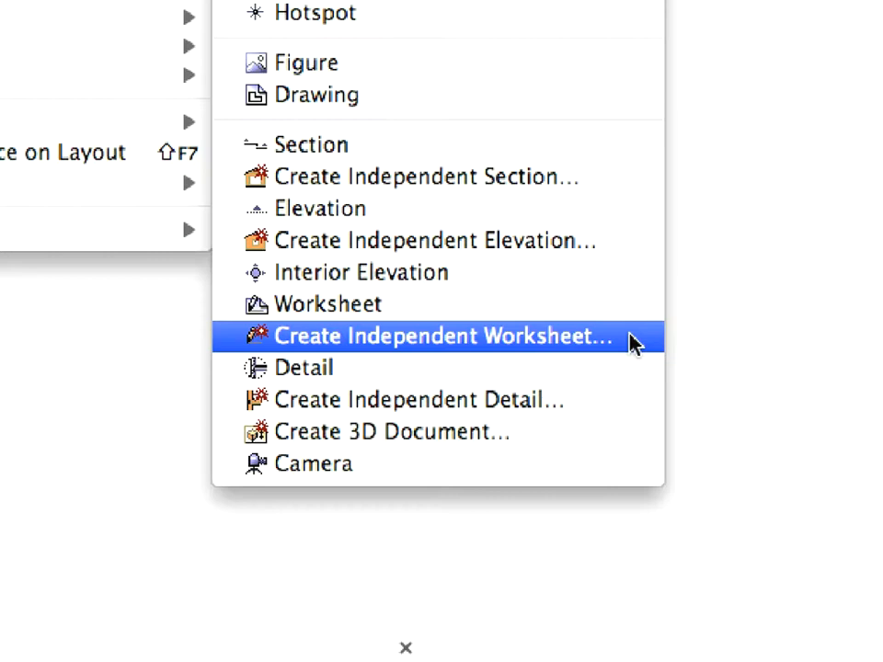
pyautogui.click(445, 335)
pyautogui.write('D')
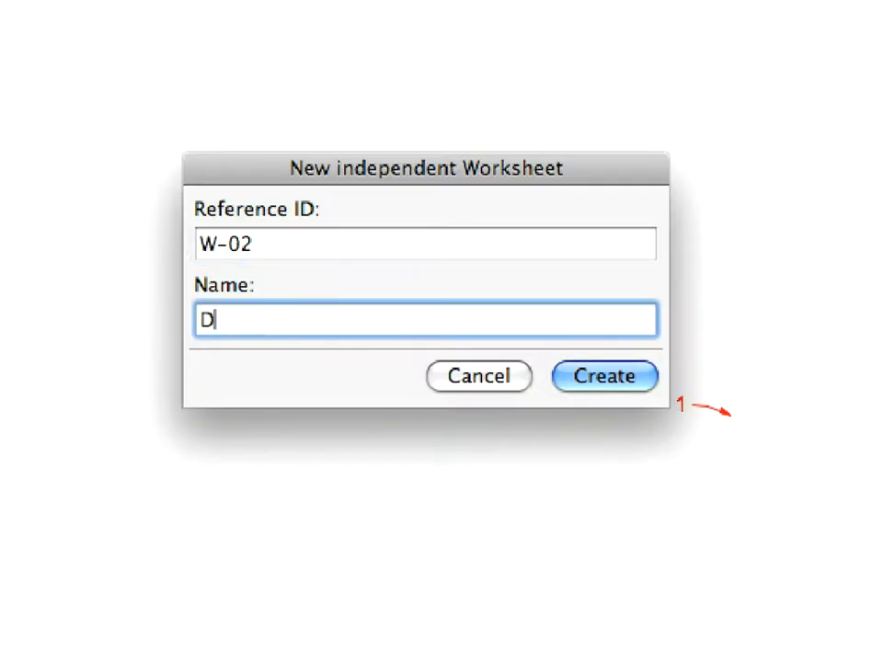
pyautogui.write('WG Terra')
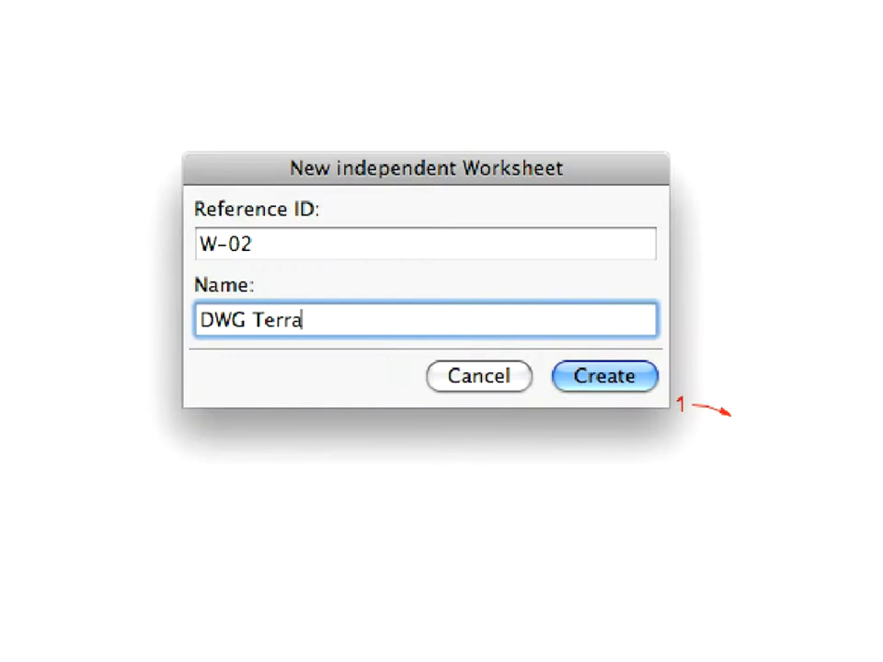
pyautogui.write('in')
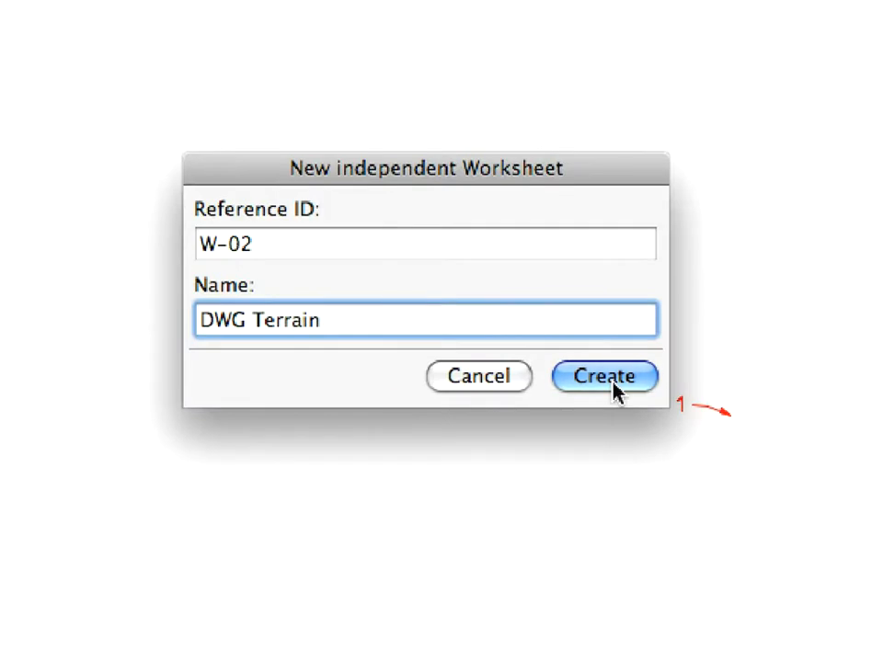
pyautogui.click(604, 375)
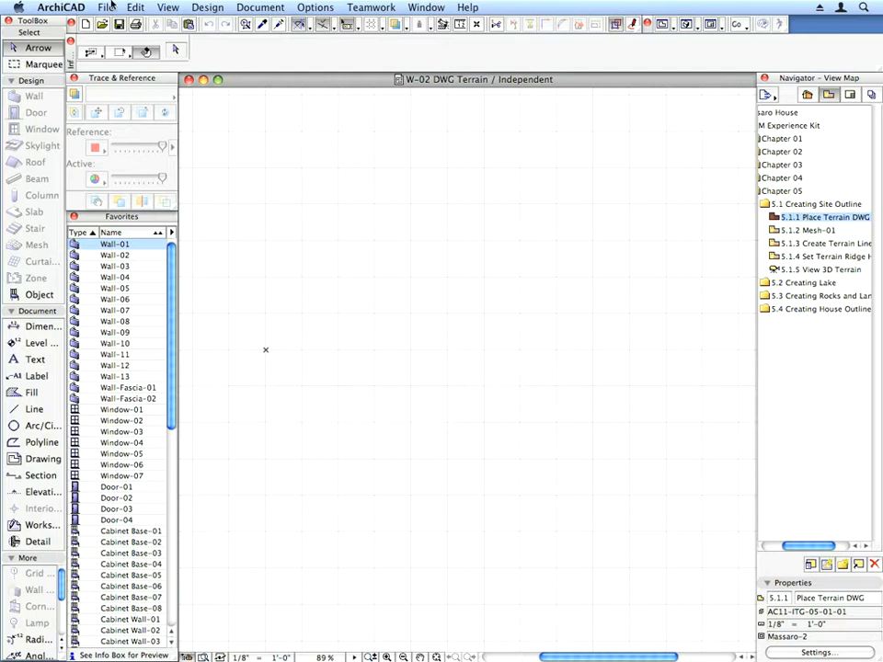
# Step: Place Terrain.dwg as an external drawing at 1 inch per drawing unit
pyautogui.click(120, 7)
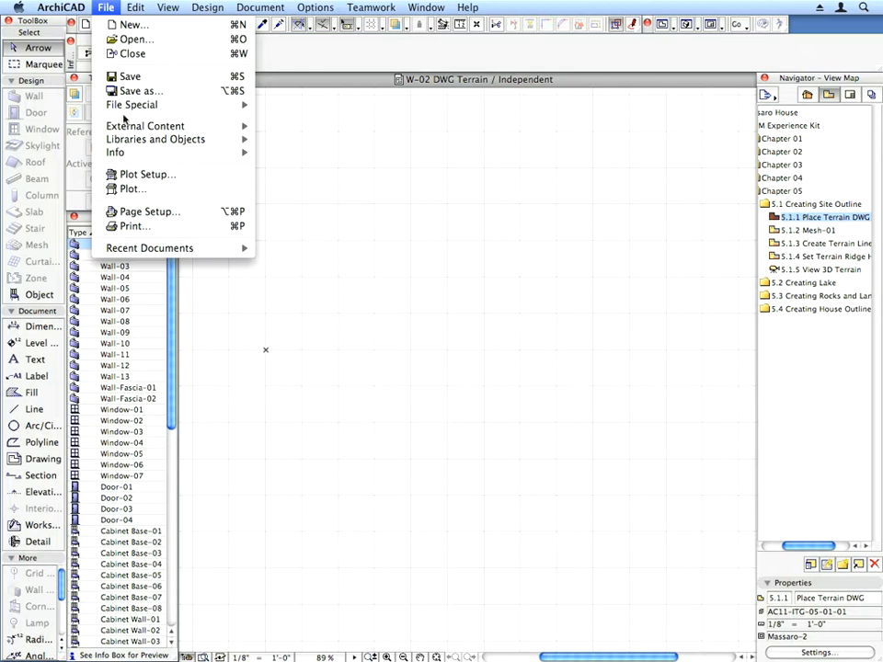
pyautogui.moveTo(143, 125)
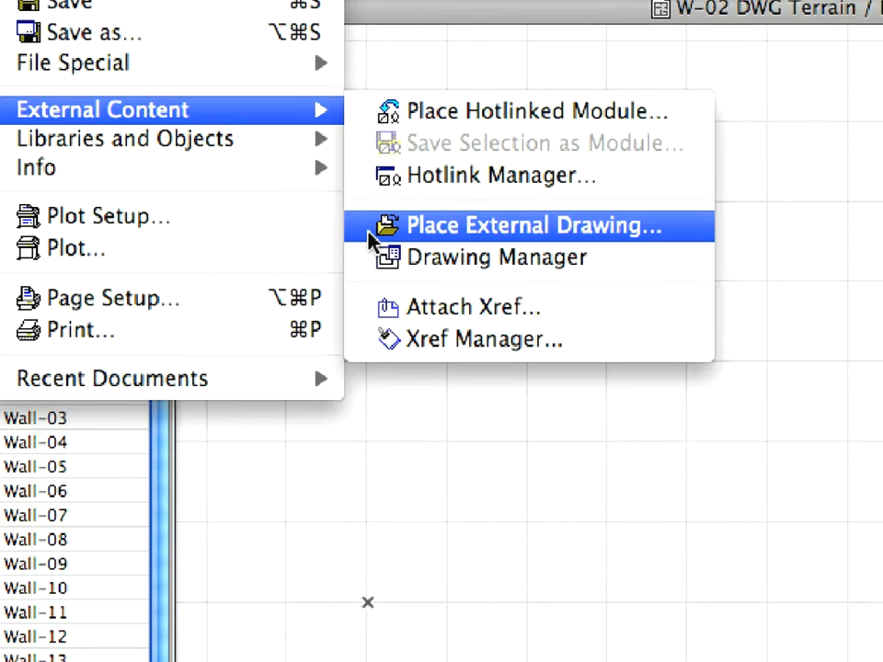
pyautogui.click(525, 224)
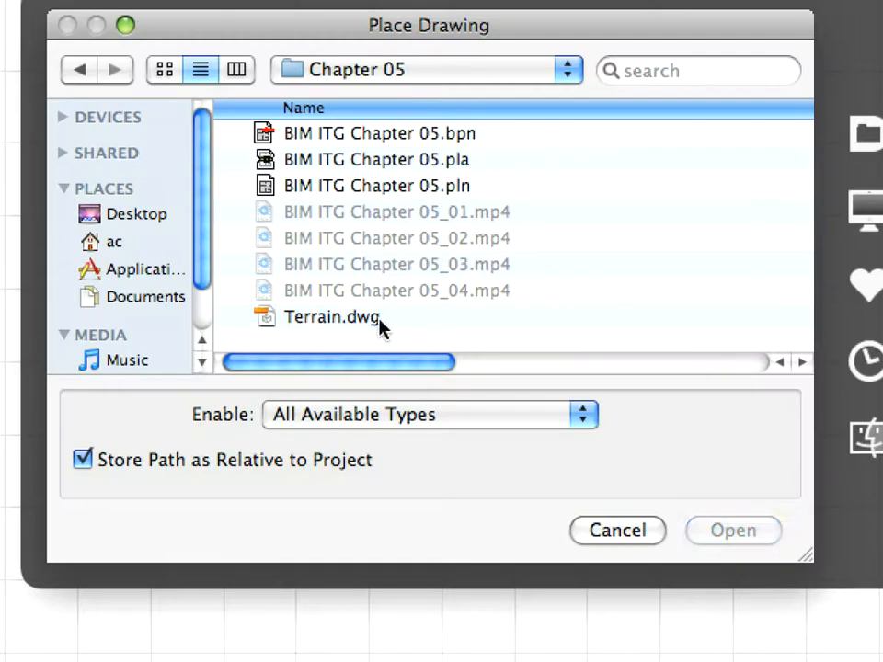
pyautogui.click(331, 316)
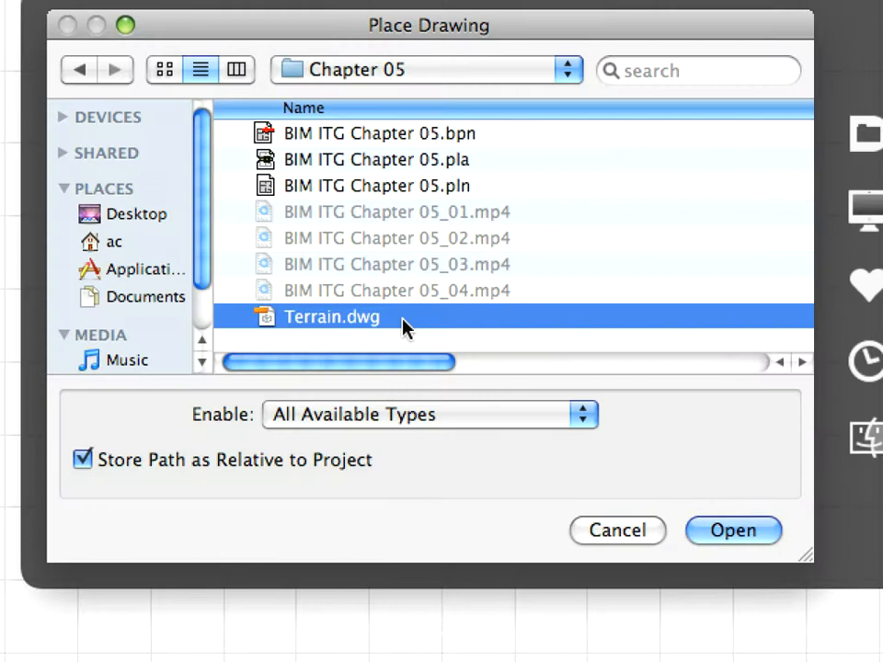
pyautogui.moveTo(629, 423)
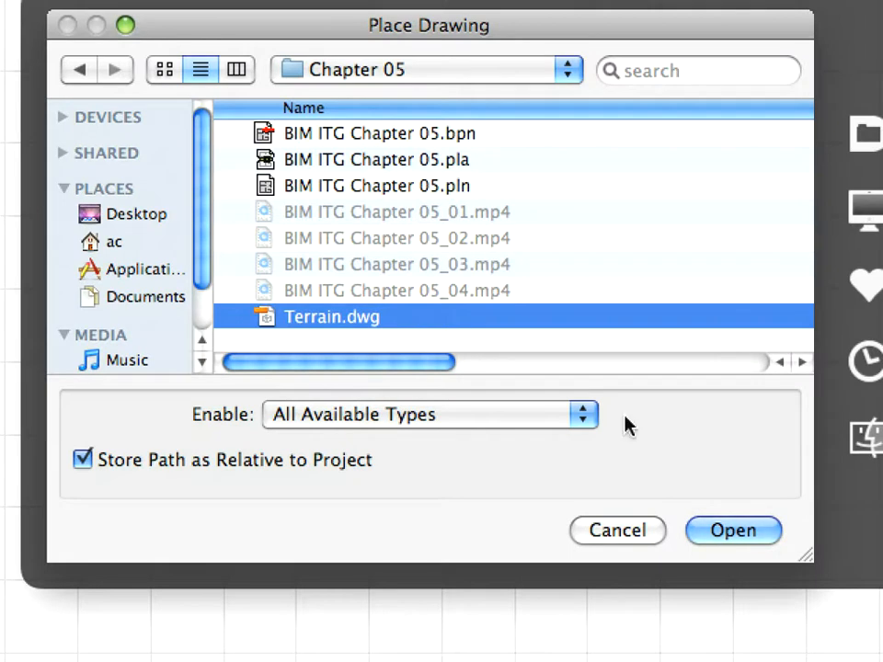
pyautogui.click(732, 529)
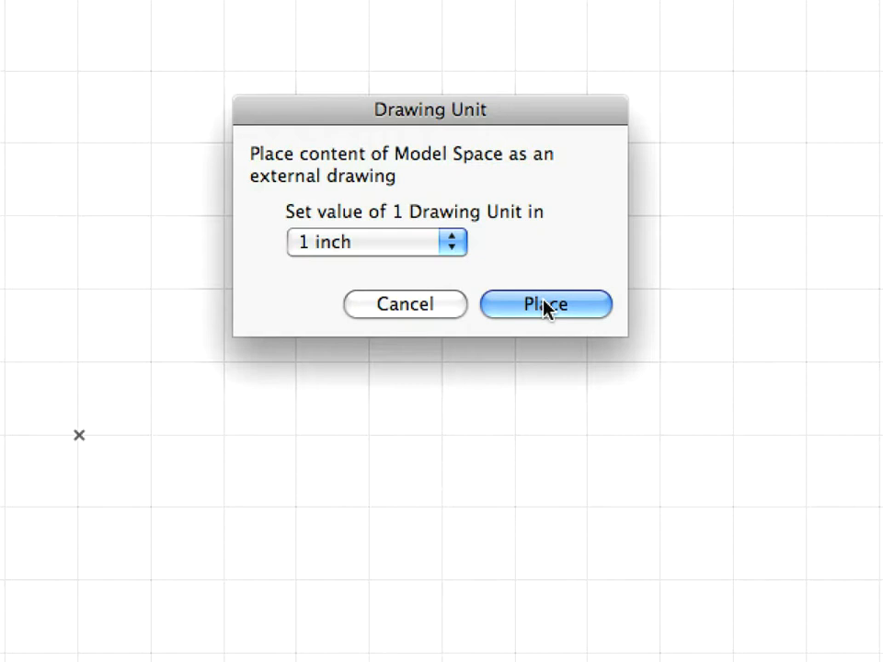
pyautogui.click(548, 303)
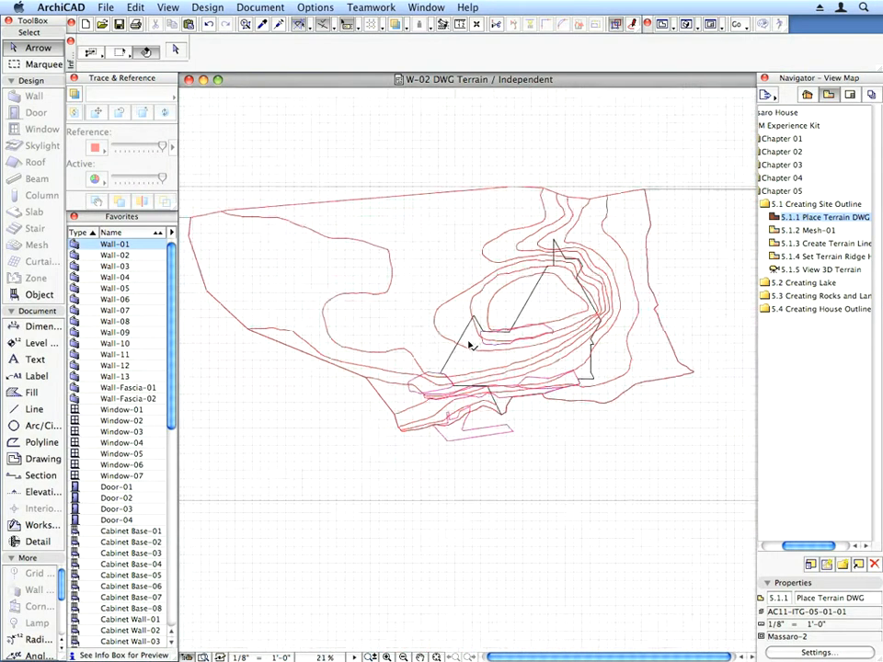
# Step: Explode the selected terrain drawing into the current view, keeping drawing primitives only
pyautogui.click(470, 346)
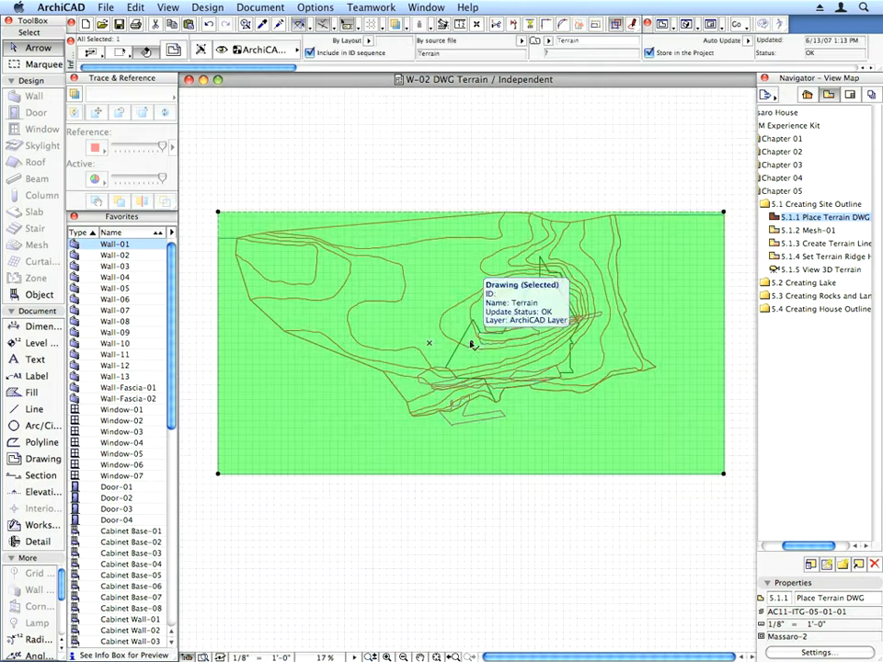
pyautogui.click(136, 7)
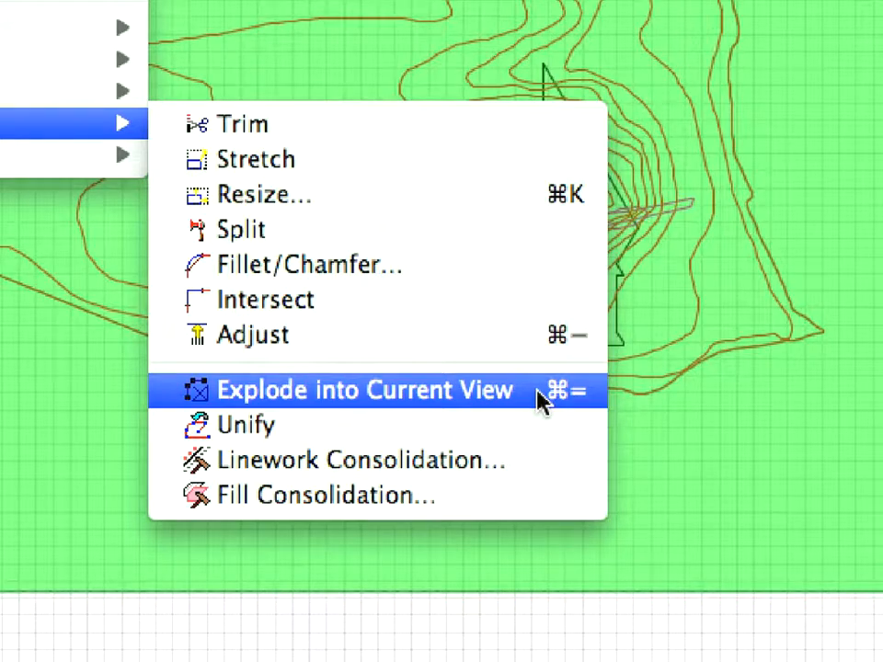
pyautogui.click(364, 390)
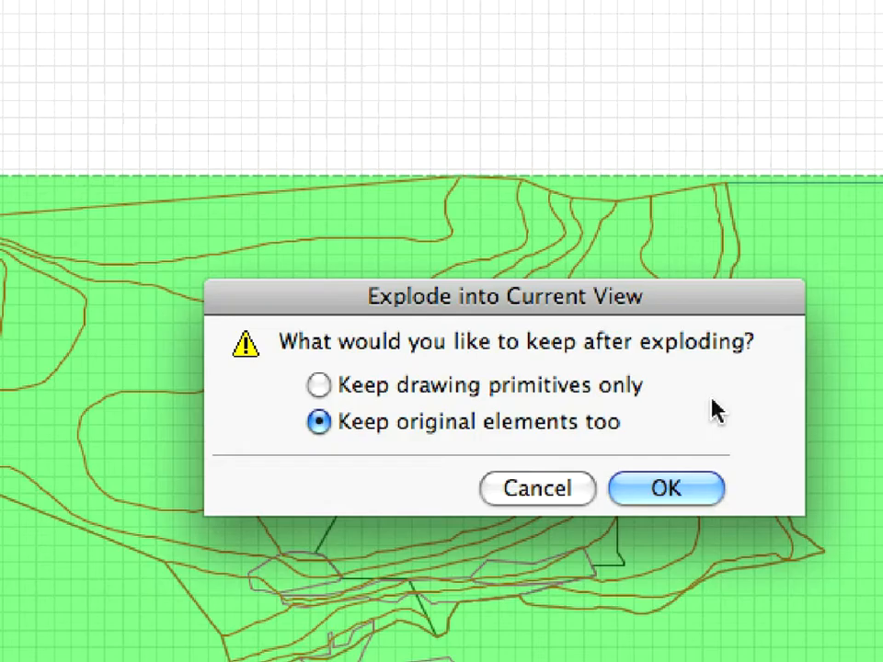
pyautogui.click(317, 387)
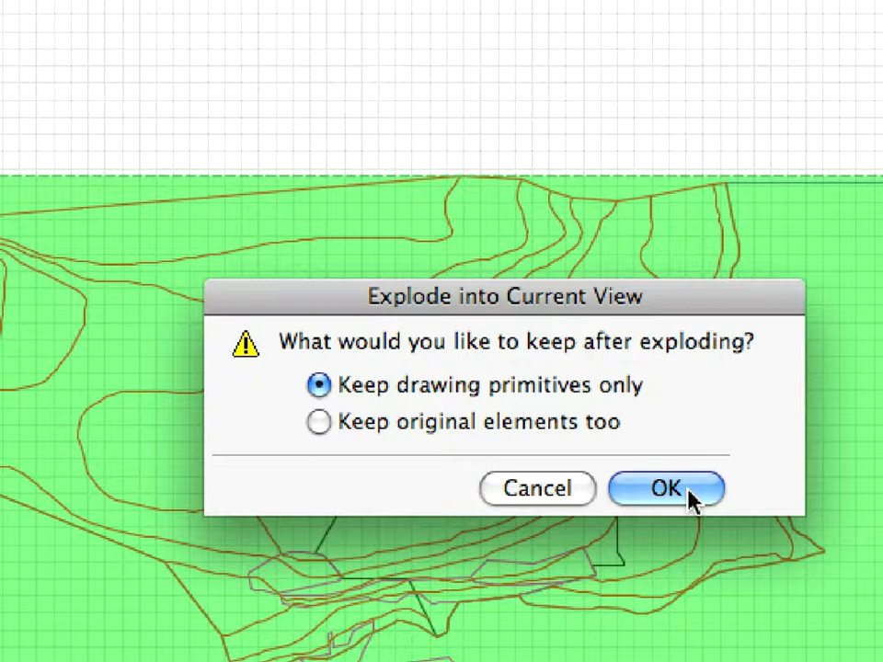
pyautogui.click(666, 487)
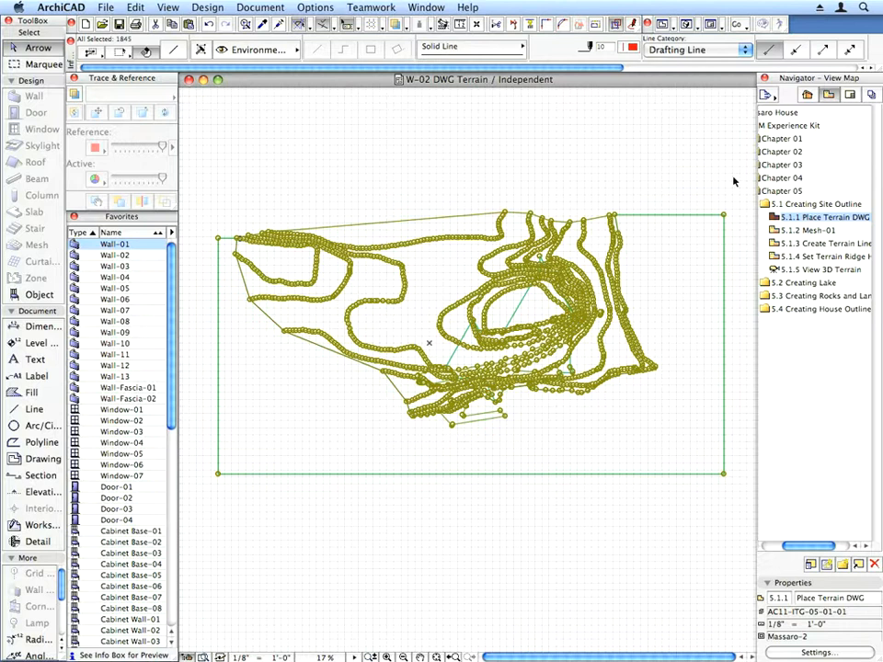
# Step: Ungroup the exploded contour lines so each is individually editable
pyautogui.click(134, 8)
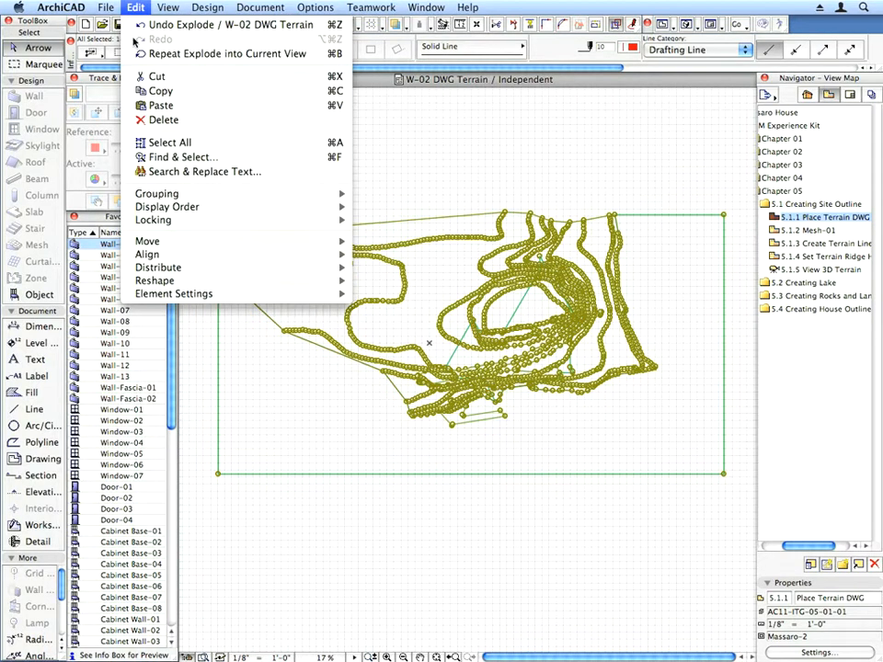
pyautogui.moveTo(156, 193)
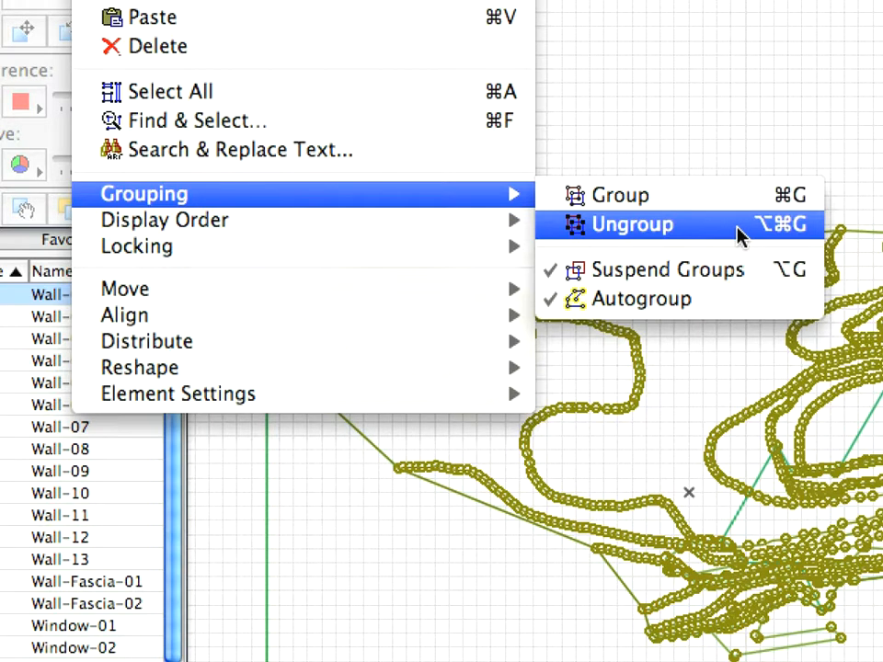
pyautogui.click(629, 224)
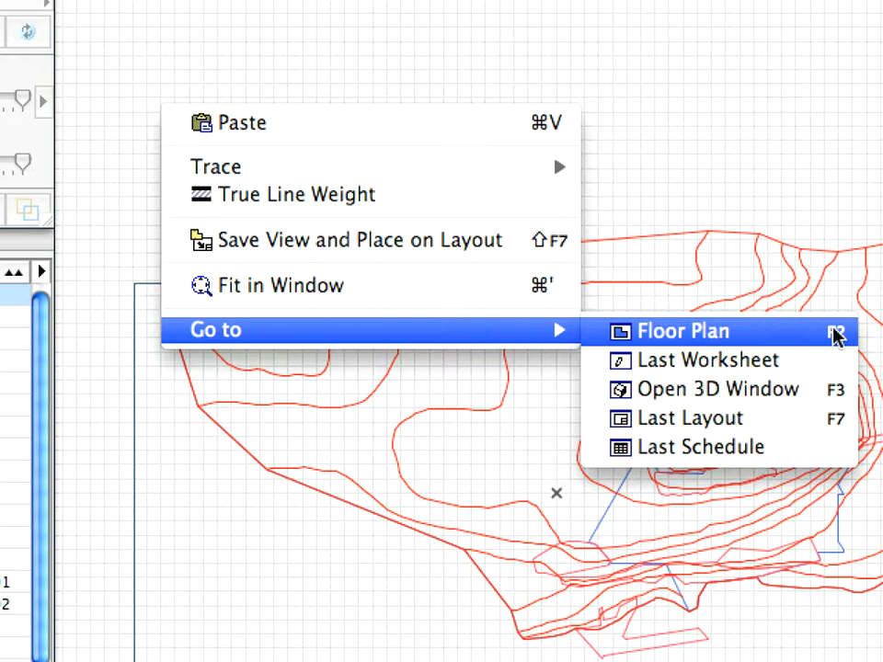
pyautogui.click(683, 331)
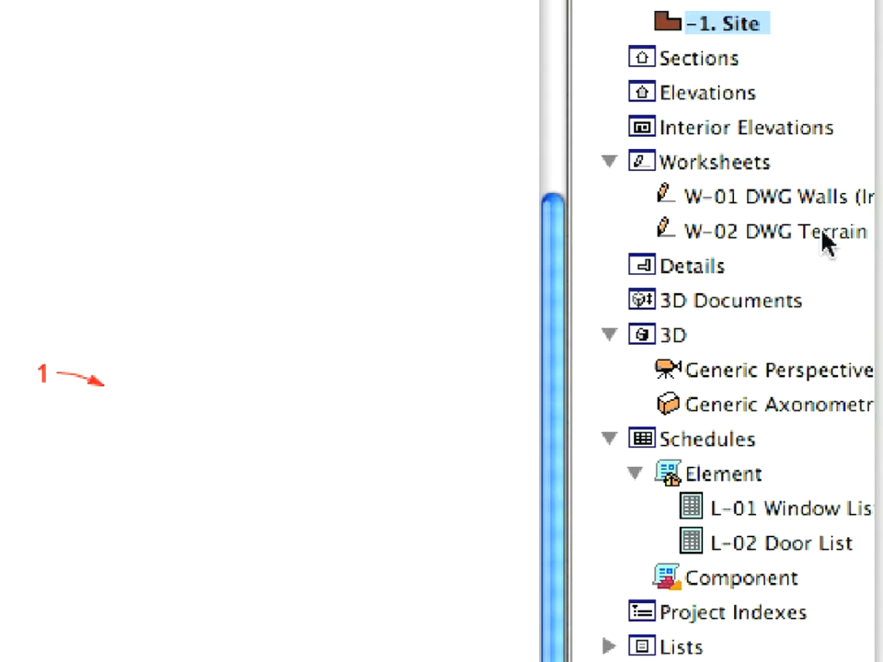
pyautogui.rightClick(763, 230)
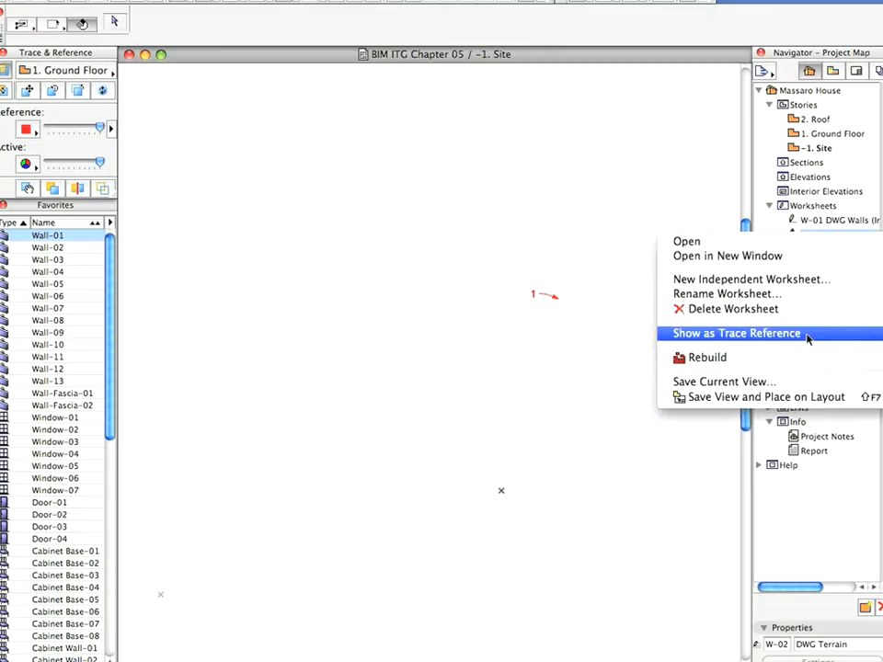
pyautogui.click(732, 333)
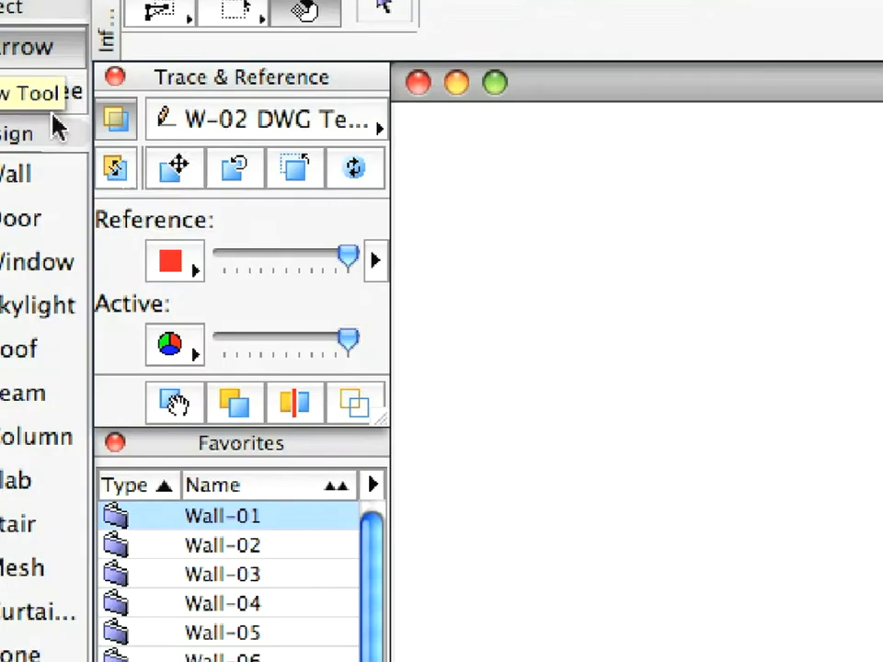
pyautogui.moveTo(175, 170)
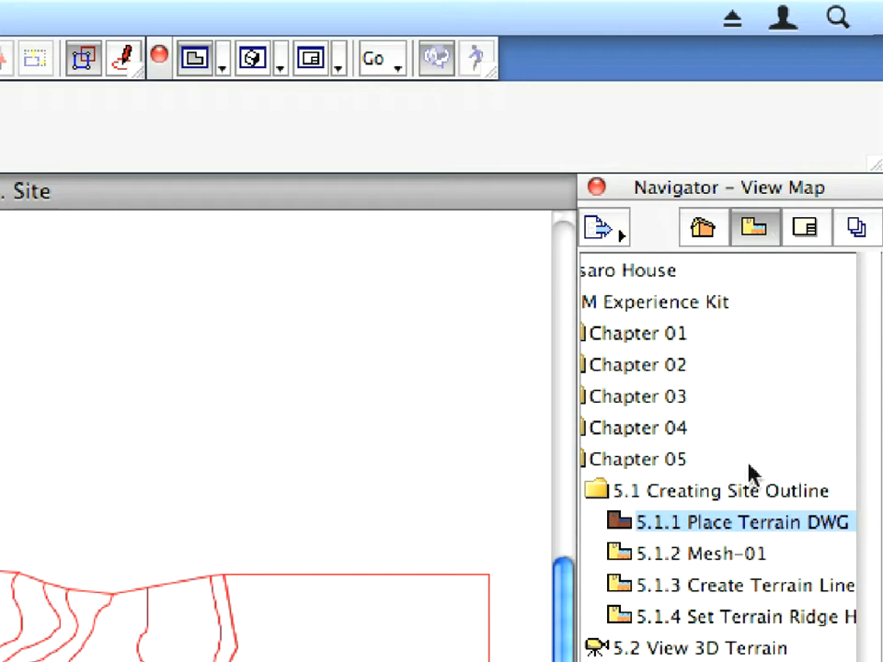
# Step: Draw the mesh in view 5.1.2 Mesh-01 with the Mesh-02 preset and elevate all points to -15
pyautogui.click(699, 552)
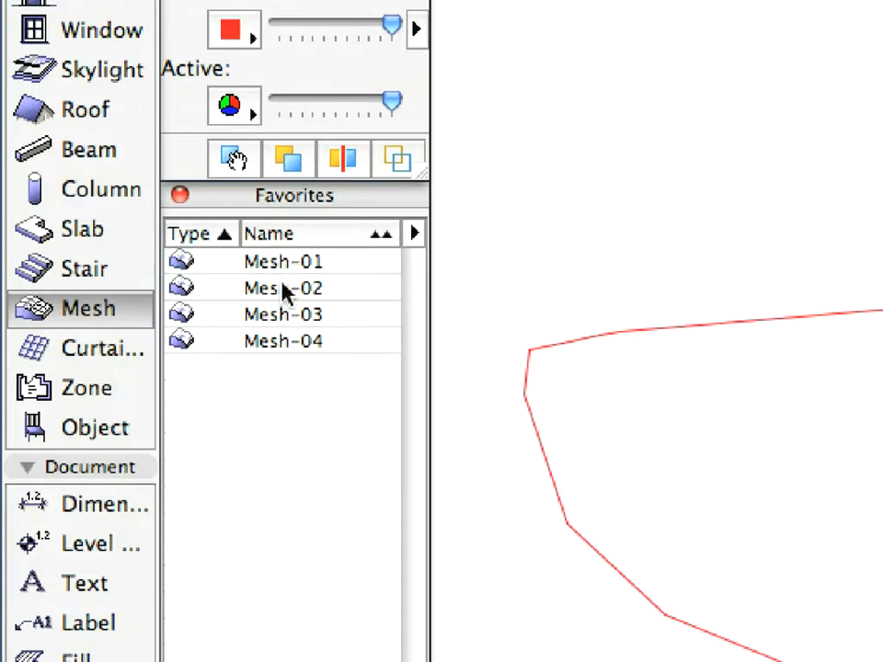
pyautogui.click(283, 262)
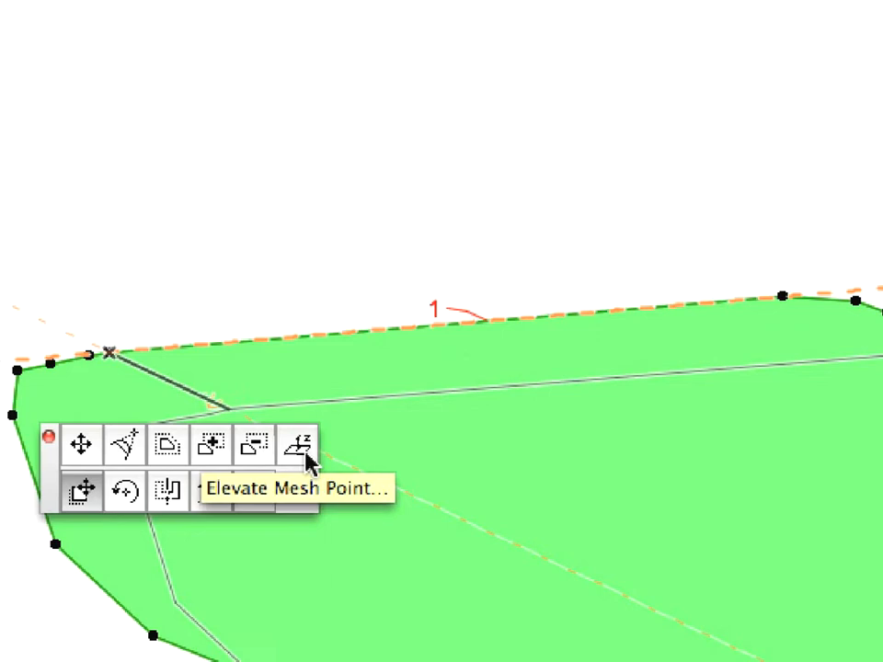
pyautogui.click(301, 444)
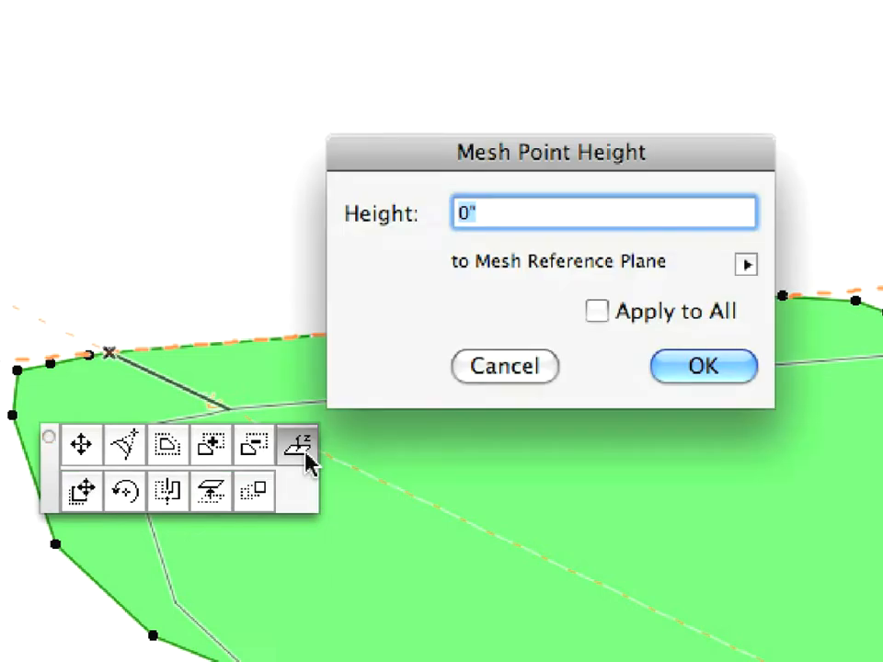
pyautogui.write('-15')
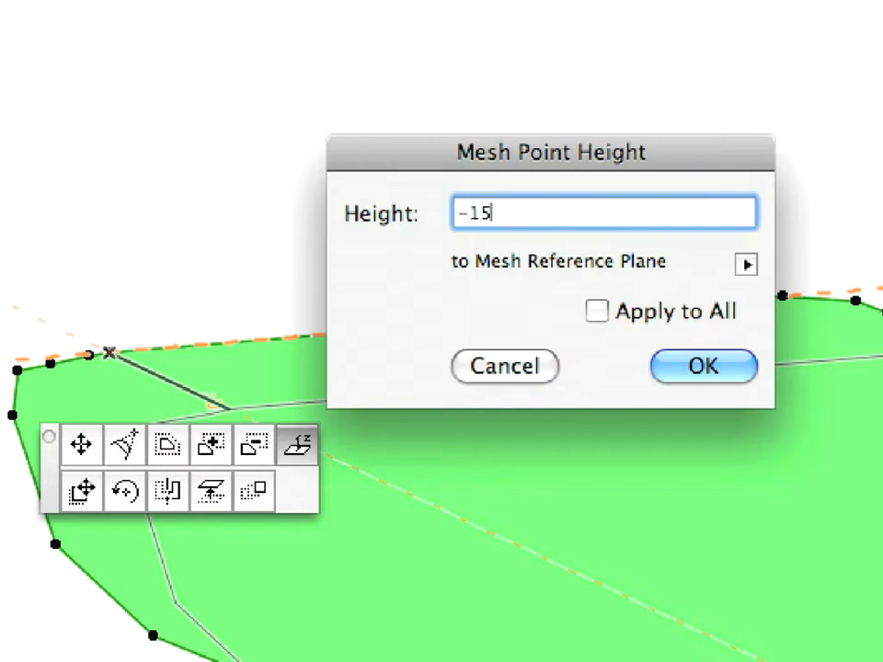
pyautogui.click(597, 311)
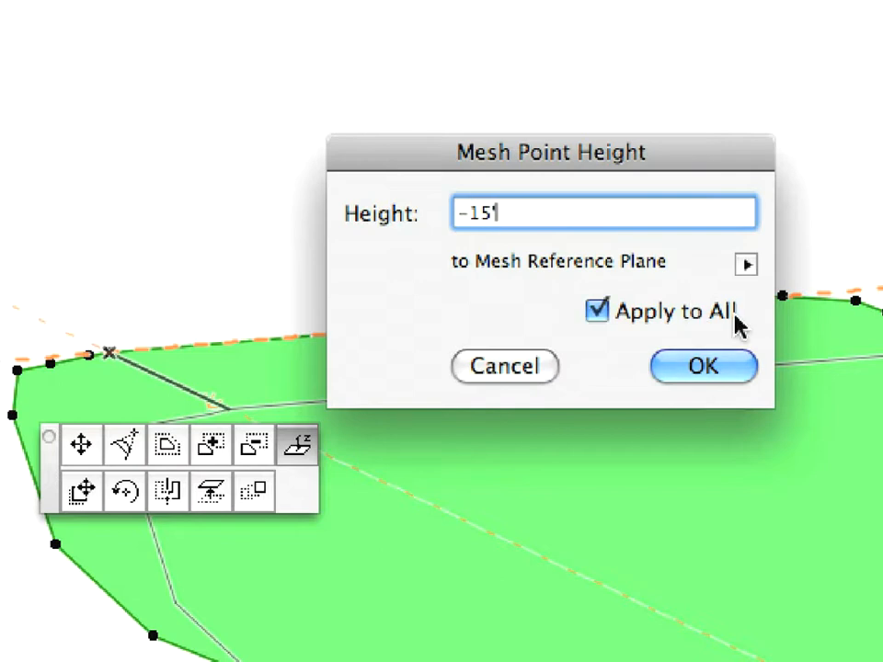
pyautogui.moveTo(747, 359)
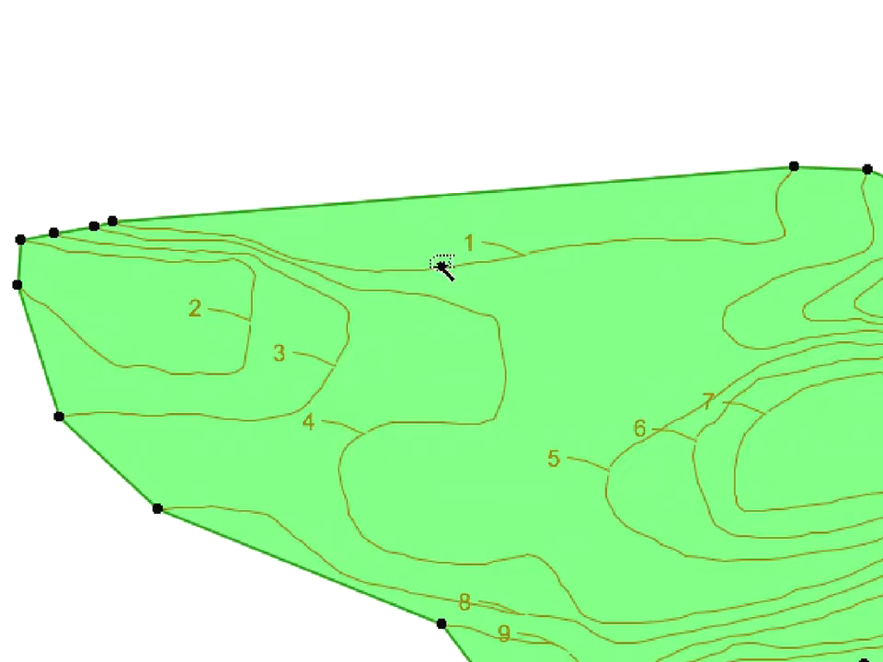
# Step: Magic-wand contour line 1 and the following contours into the mesh as new points fitted to user ridges
pyautogui.click(445, 270)
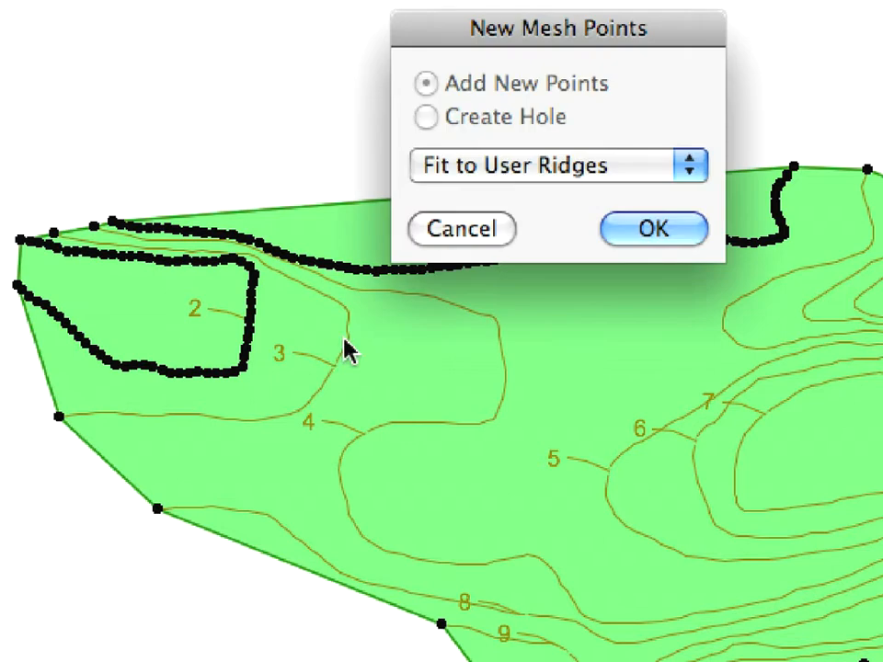
pyautogui.click(651, 228)
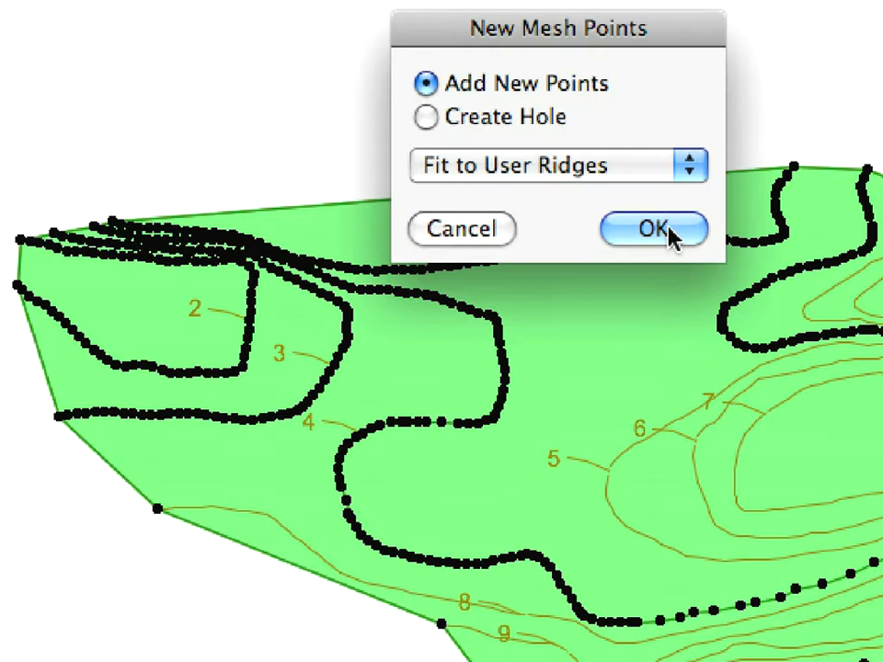
pyautogui.click(653, 228)
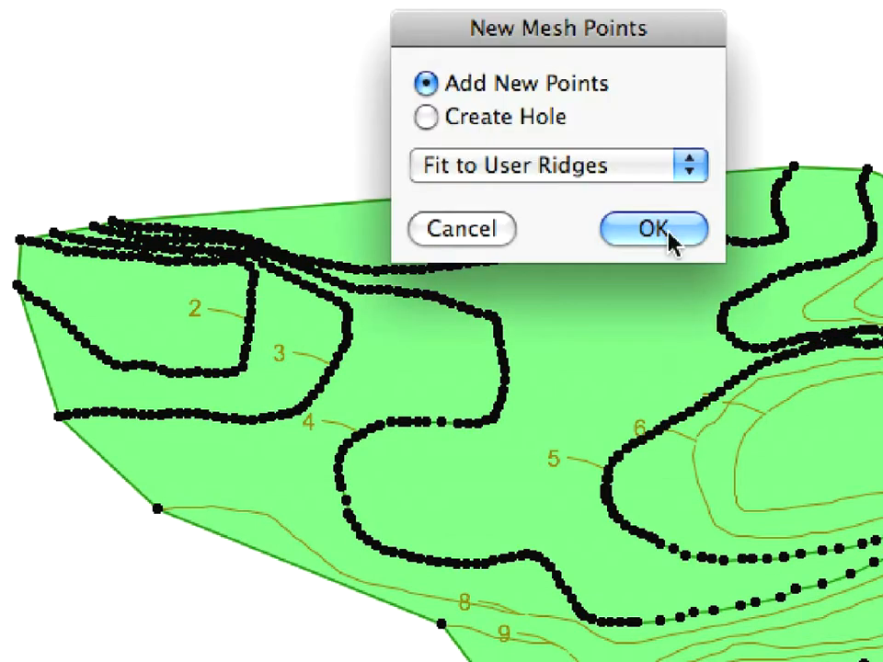
pyautogui.click(653, 229)
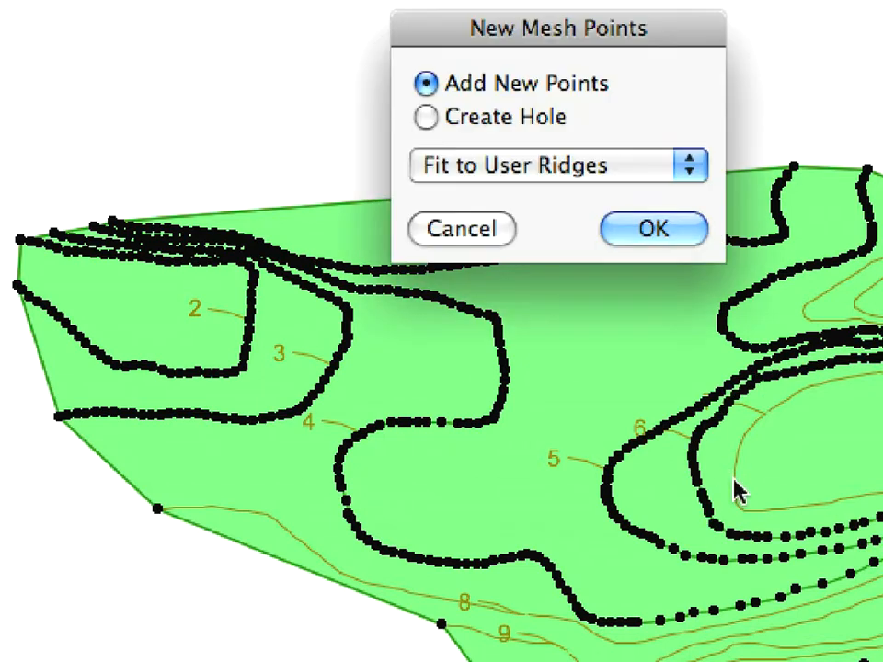
pyautogui.moveTo(653, 228)
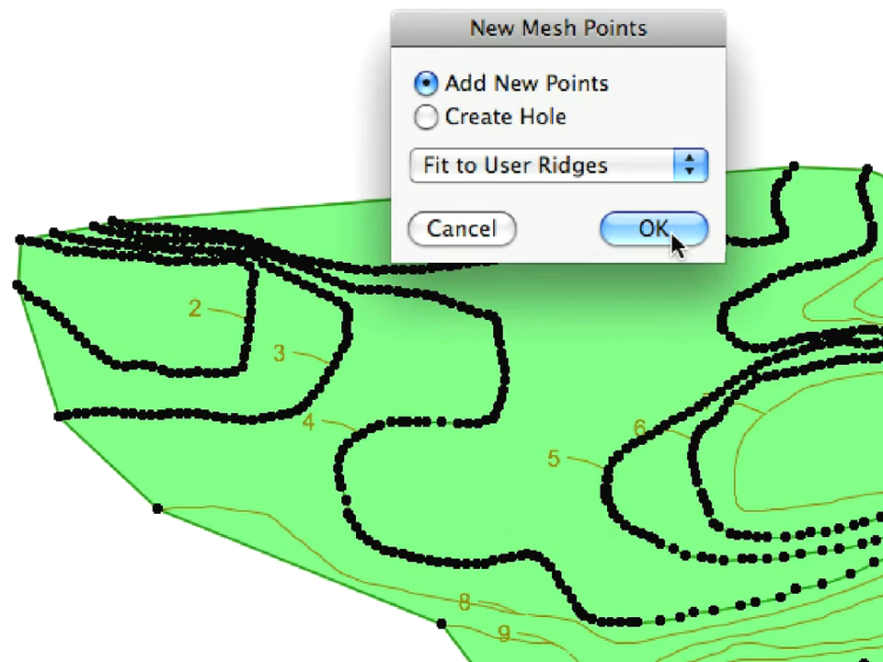
pyautogui.click(653, 228)
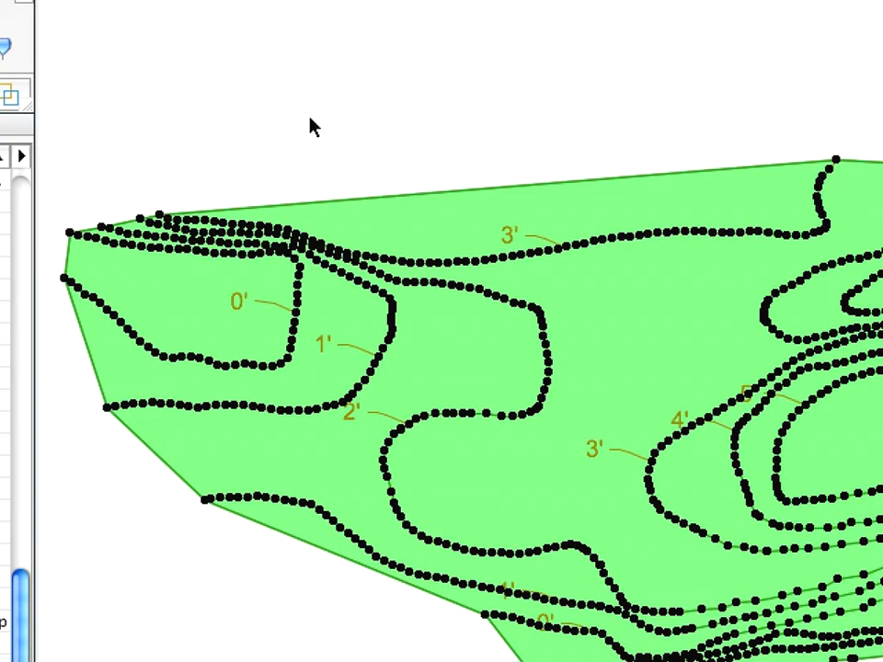
pyautogui.moveTo(311, 314)
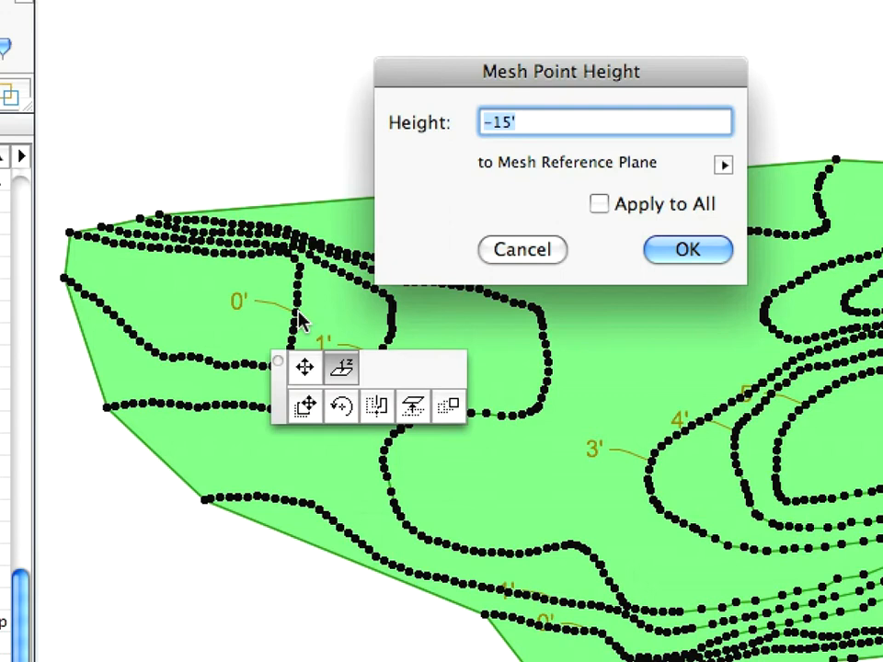
pyautogui.moveTo(581, 202)
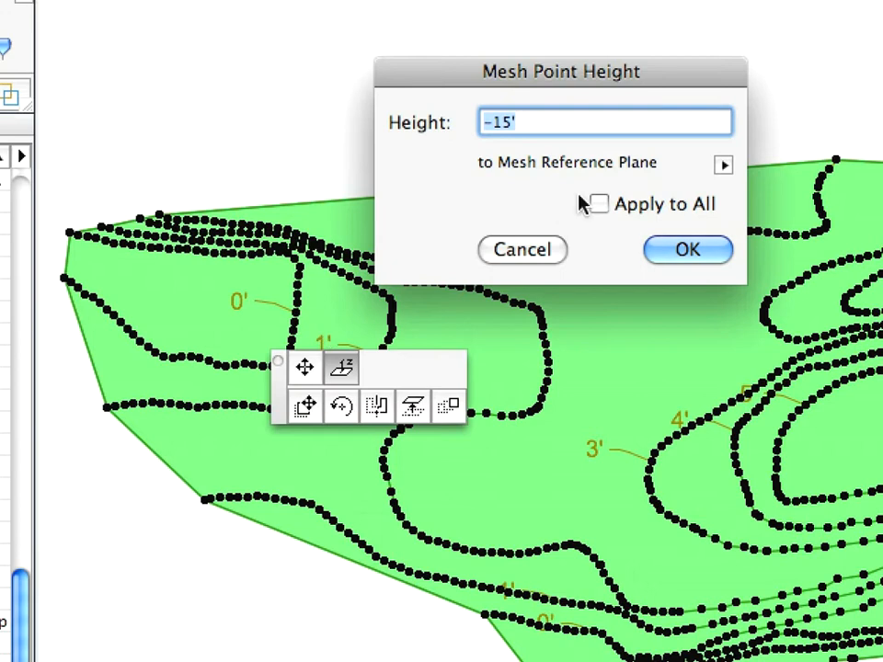
# Step: Elevate contour ridge points to 0', 3' and -15', applied to all points on each contour
pyautogui.write("0'")
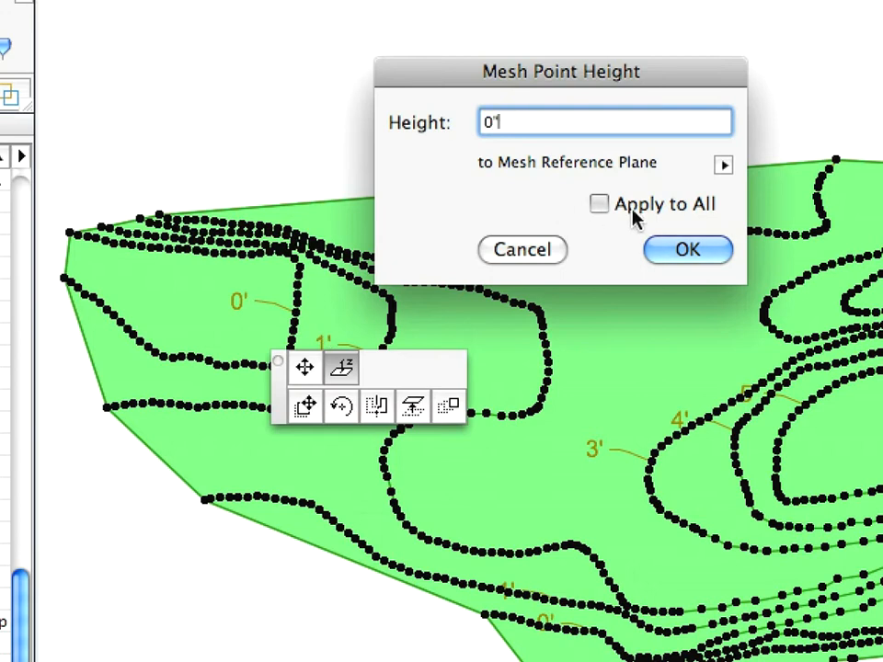
pyautogui.click(688, 250)
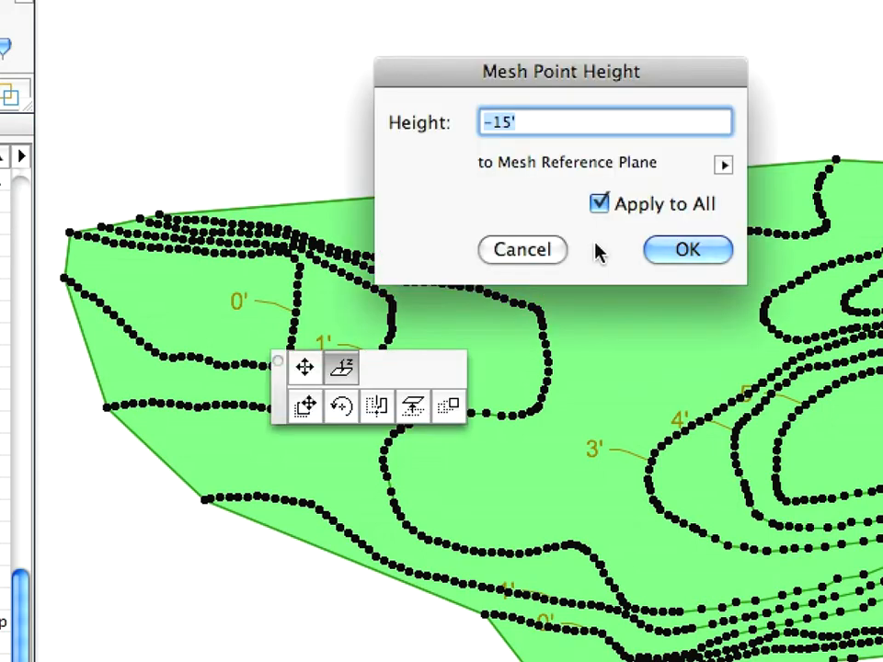
pyautogui.click(688, 250)
pyautogui.write('3')
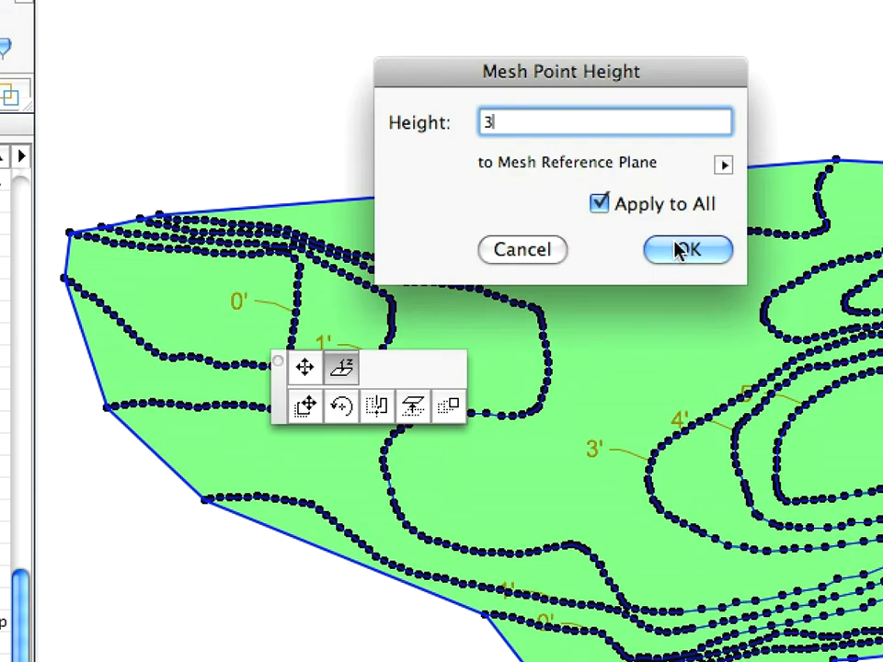
pyautogui.click(688, 250)
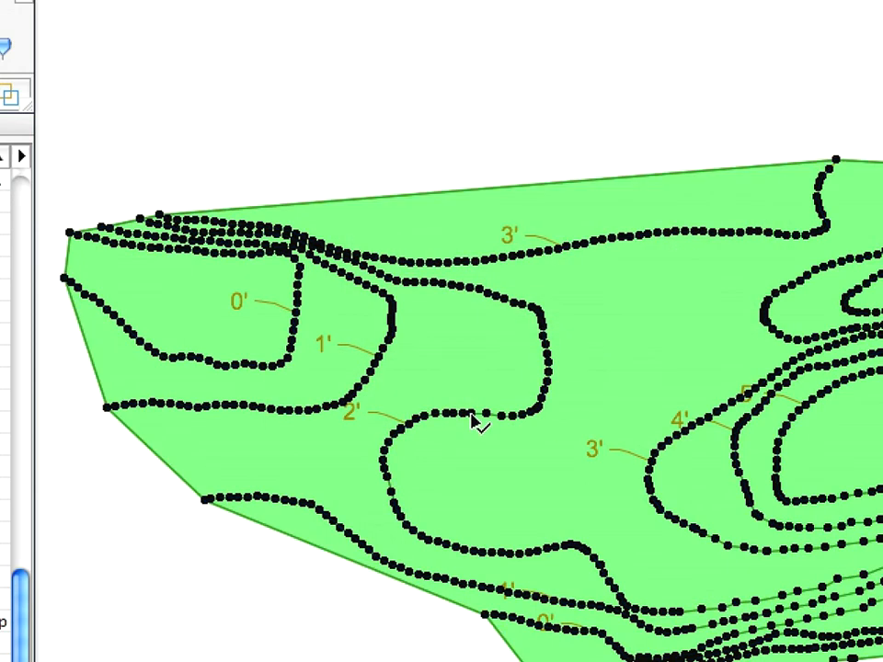
pyautogui.moveTo(662, 480)
pyautogui.write('4')
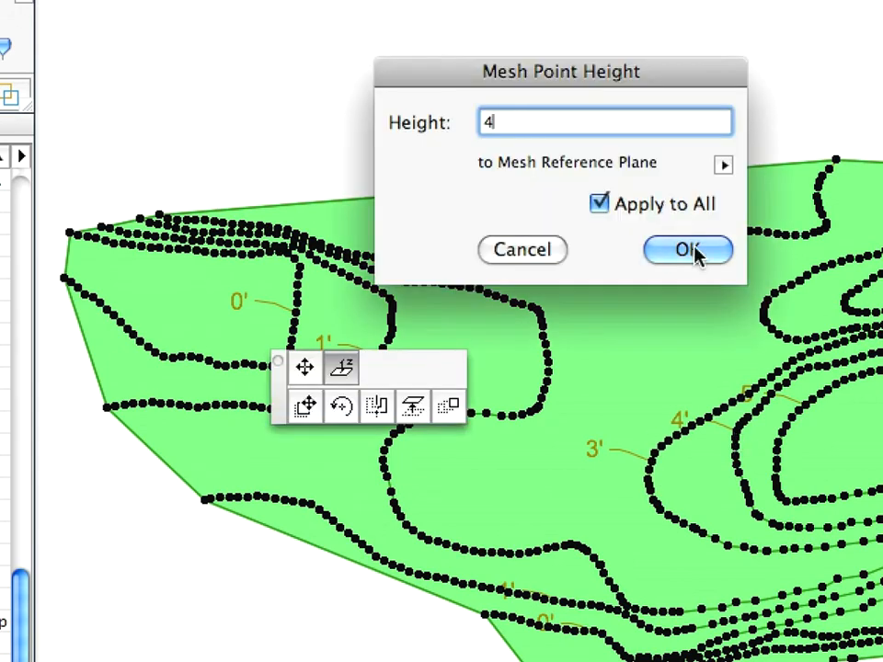
pyautogui.write("-15'")
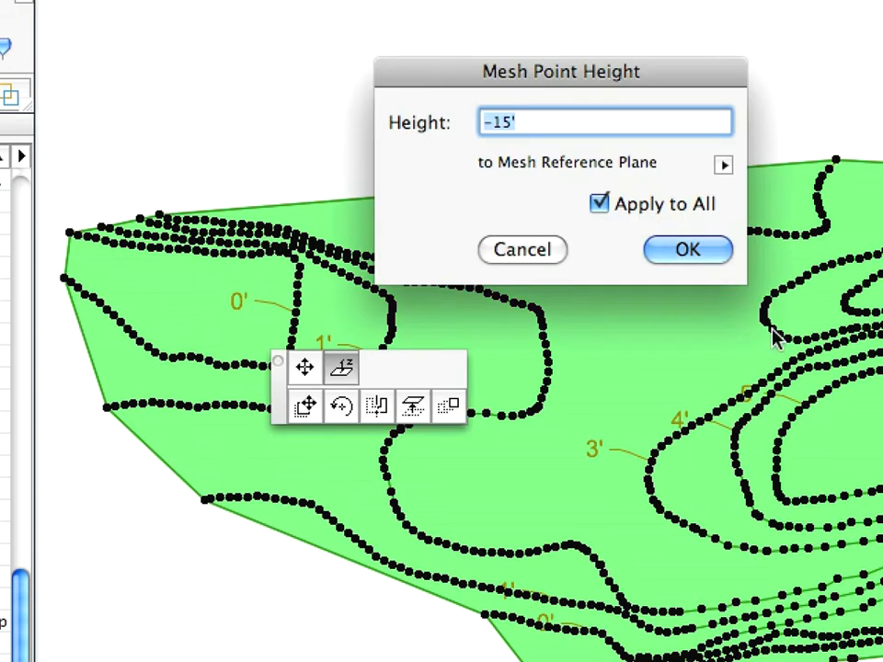
pyautogui.click(688, 250)
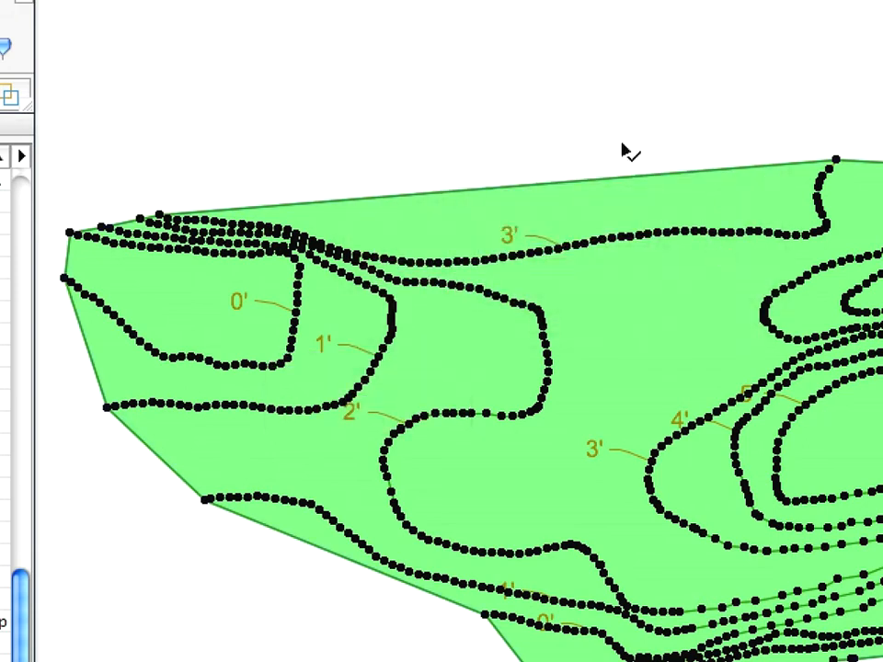